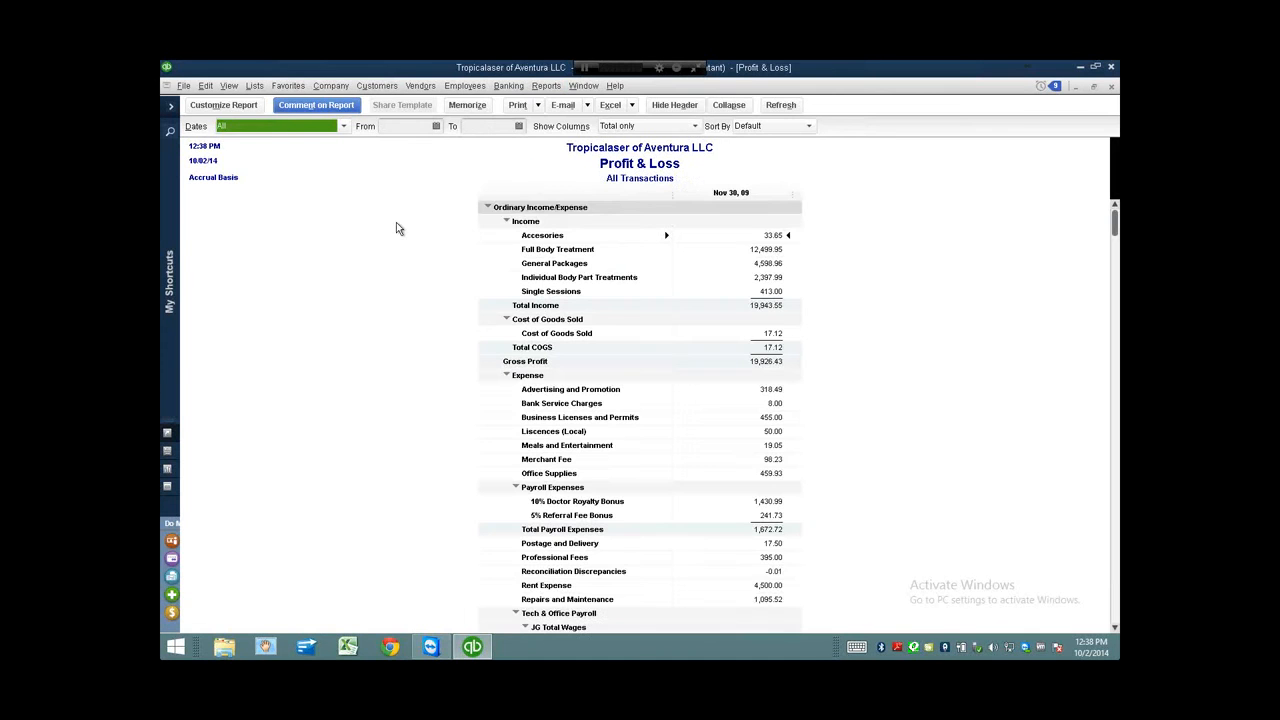
{"action": "mouse_move", "coordinate": [394, 260]}
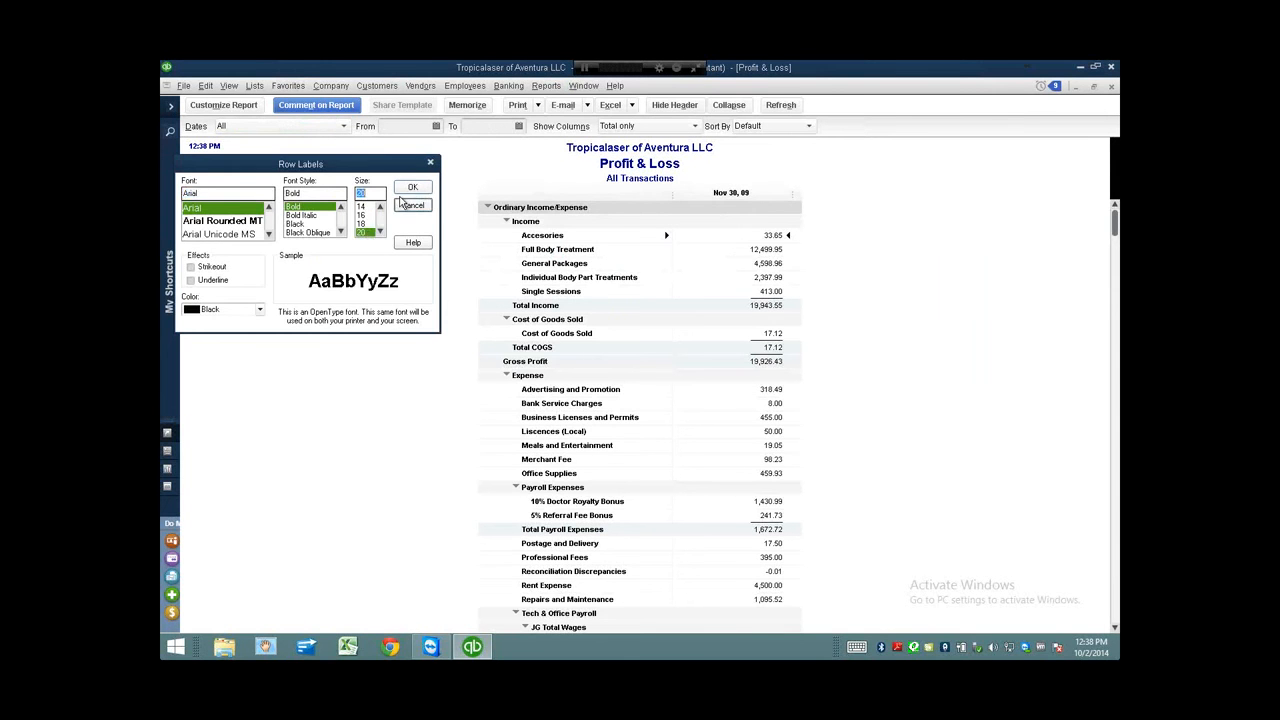
Apply the larger bold font to the Profit & Loss row labels.
{"action": "left_click", "coordinate": [412, 188]}
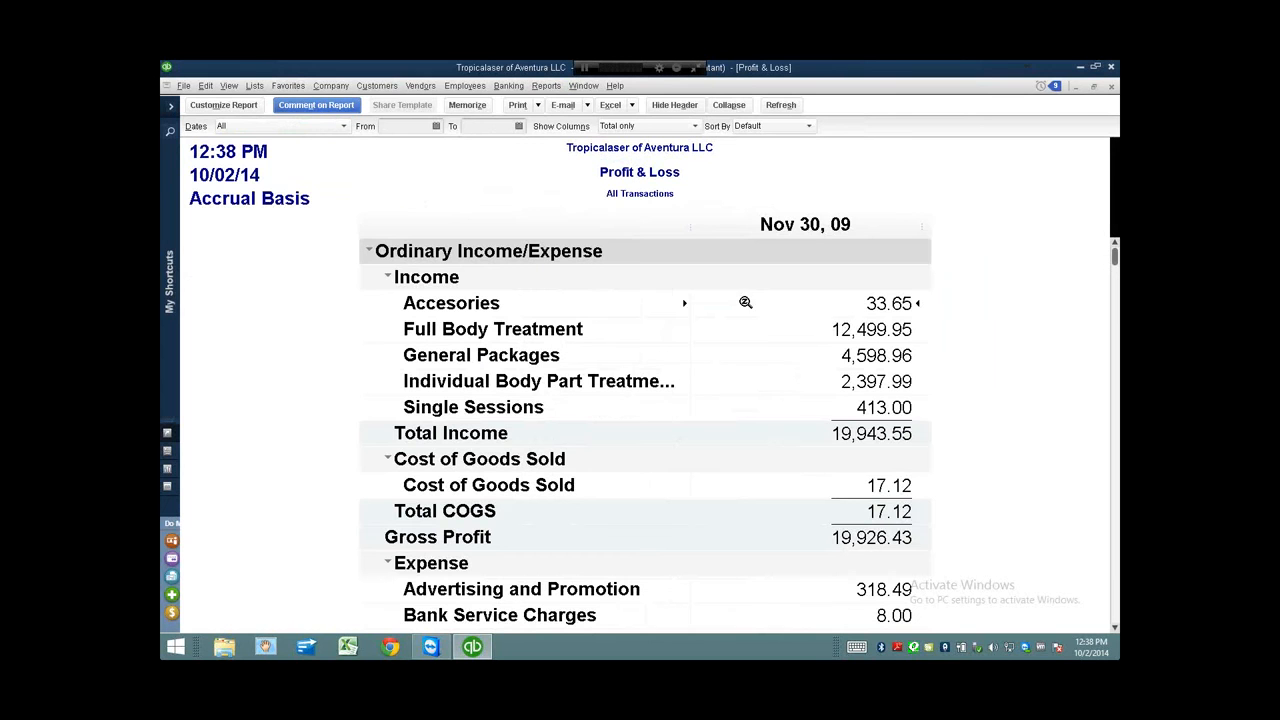
{"action": "mouse_move", "coordinate": [710, 312]}
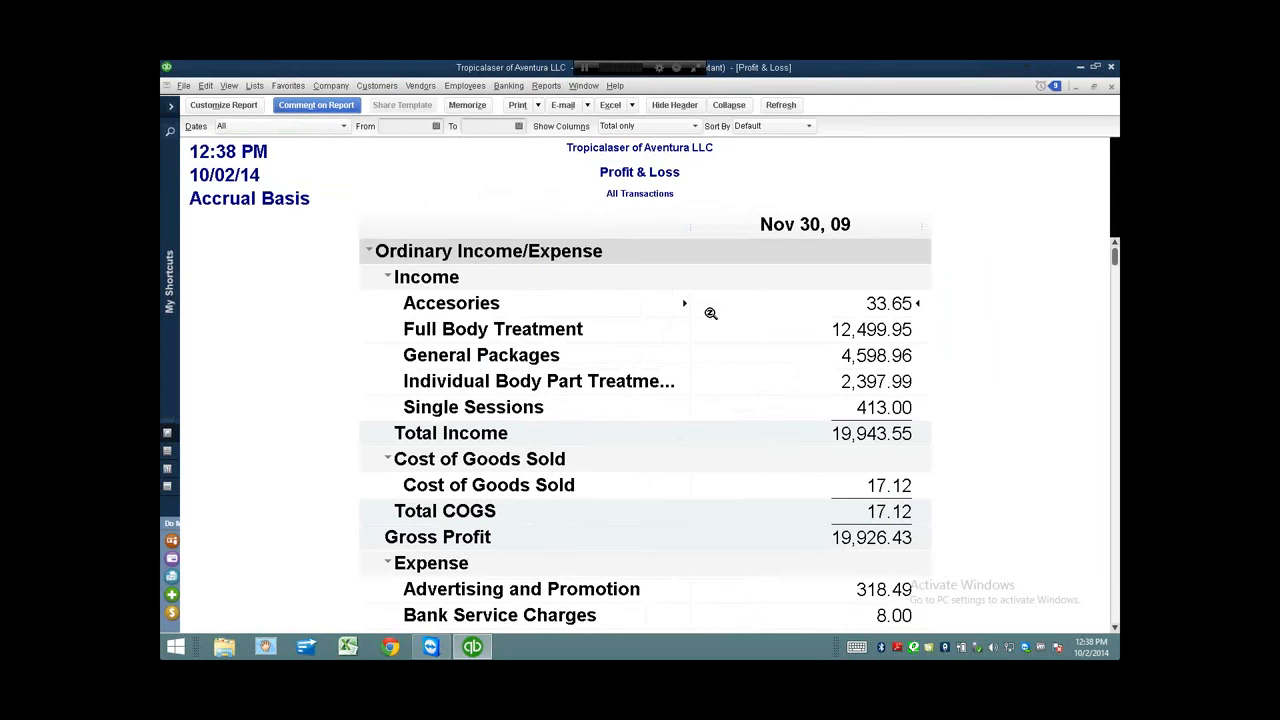
{"action": "mouse_move", "coordinate": [620, 380]}
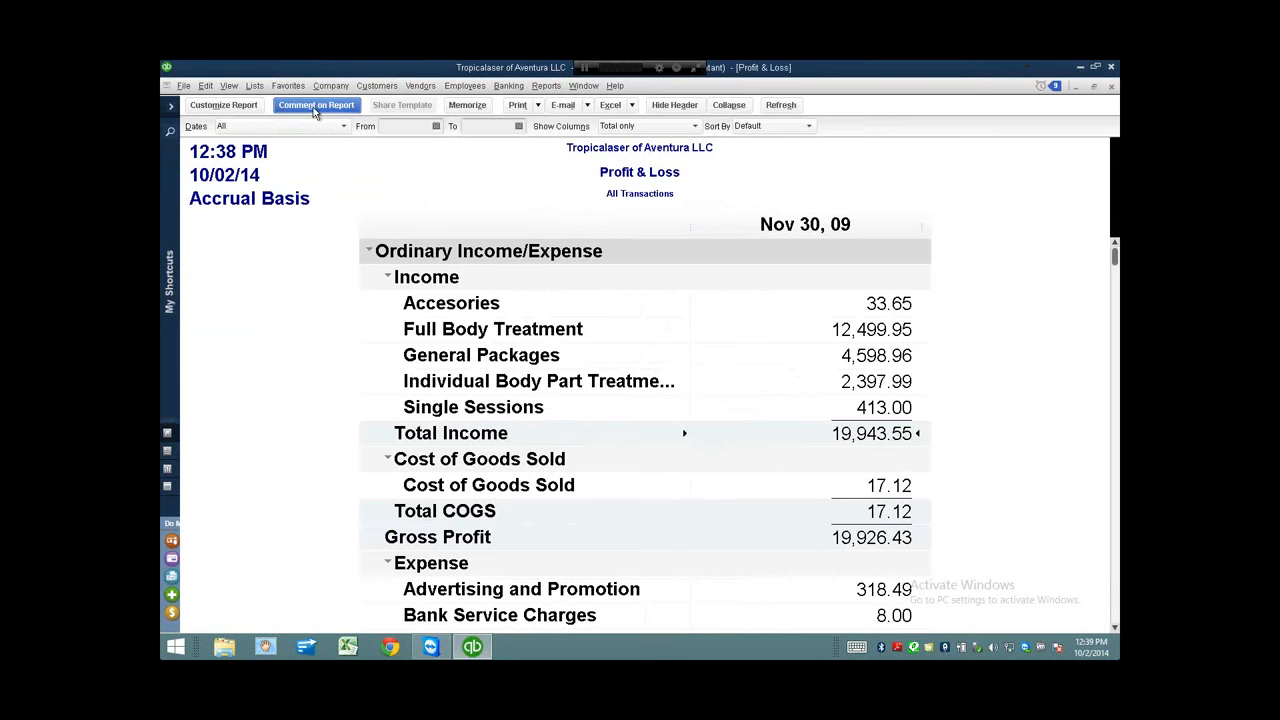
{"action": "mouse_move", "coordinate": [320, 110]}
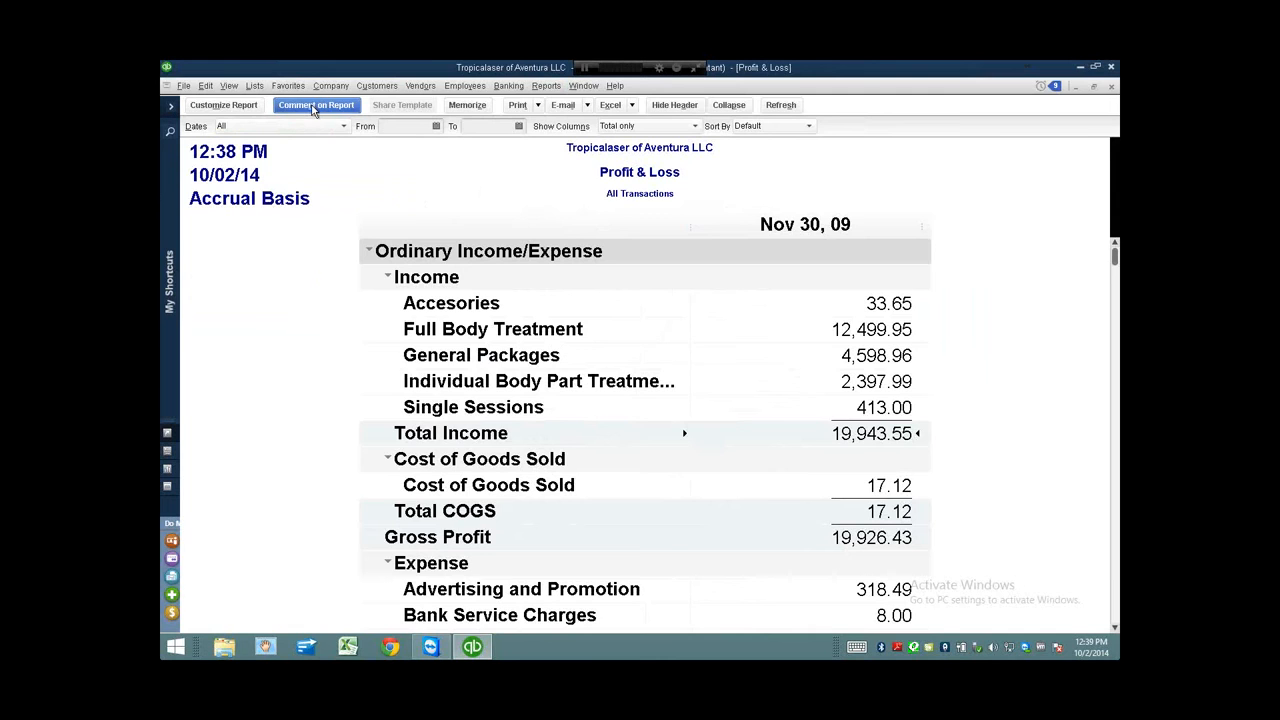
Open a commented version of the Profit & Loss report and dismiss the What's New tips.
{"action": "left_click", "coordinate": [316, 104]}
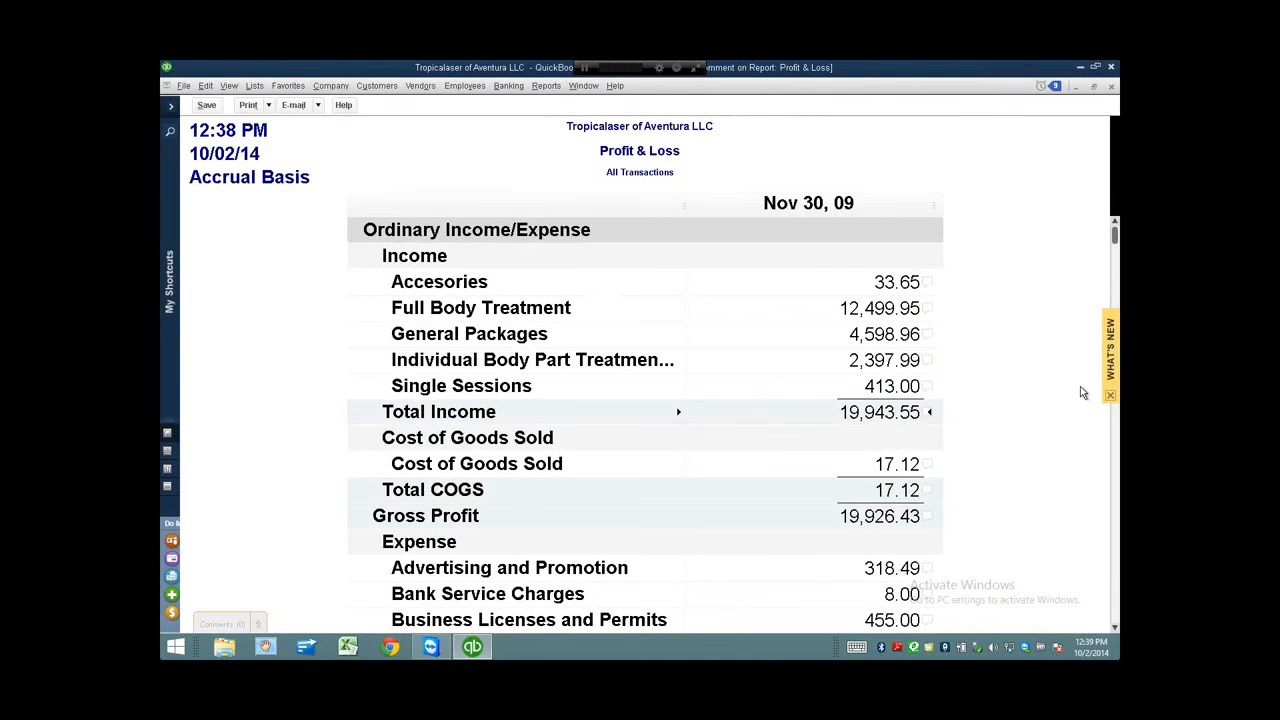
{"action": "left_click", "coordinate": [1110, 394]}
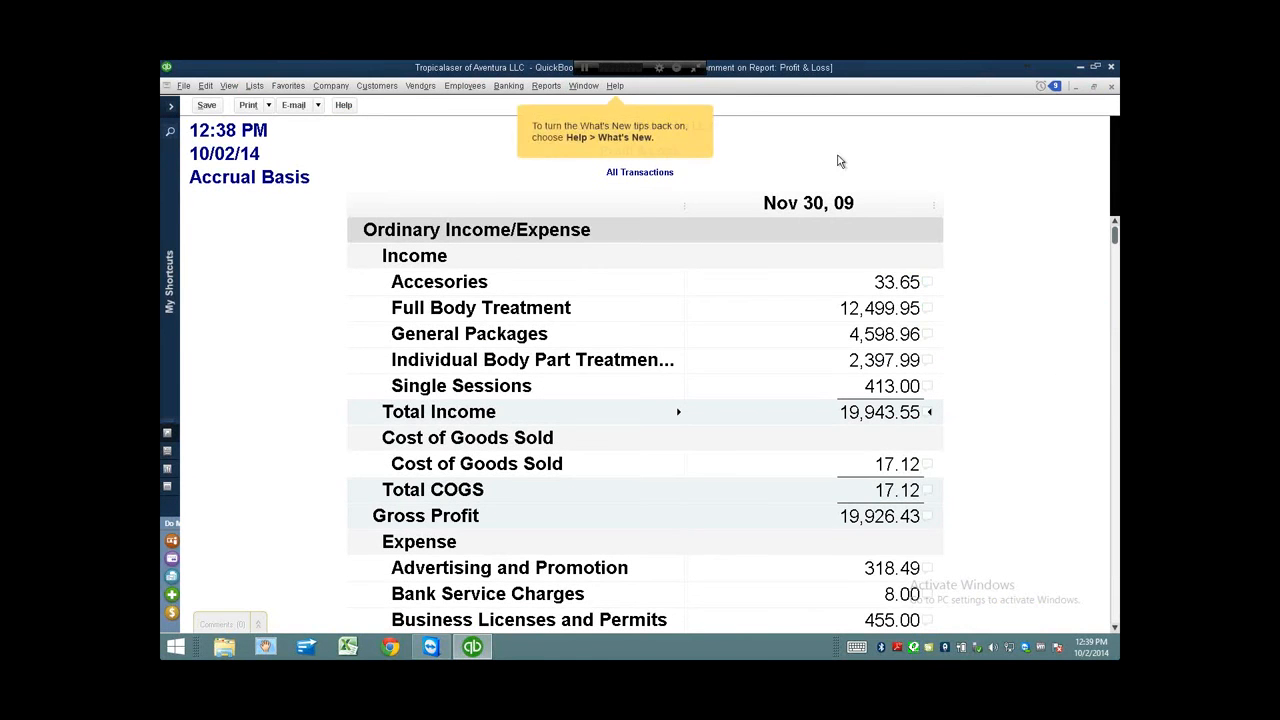
{"action": "mouse_move", "coordinate": [1050, 306]}
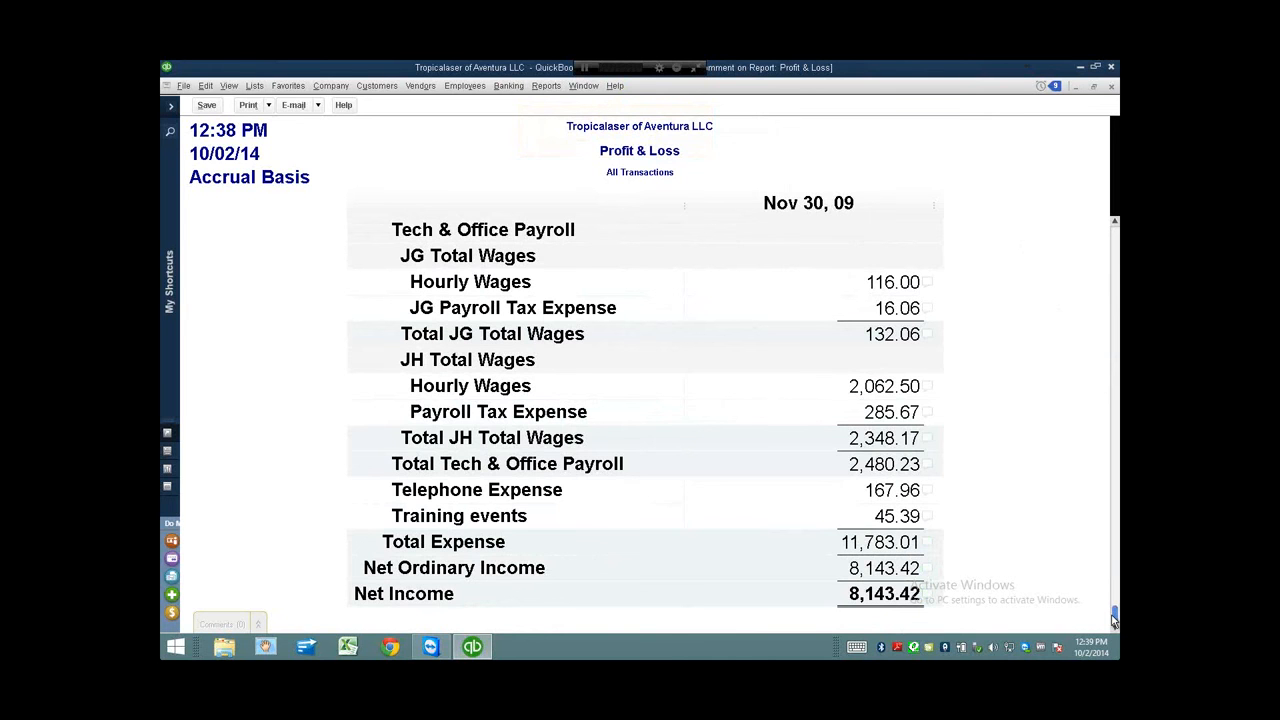
{"action": "mouse_move", "coordinate": [932, 598]}
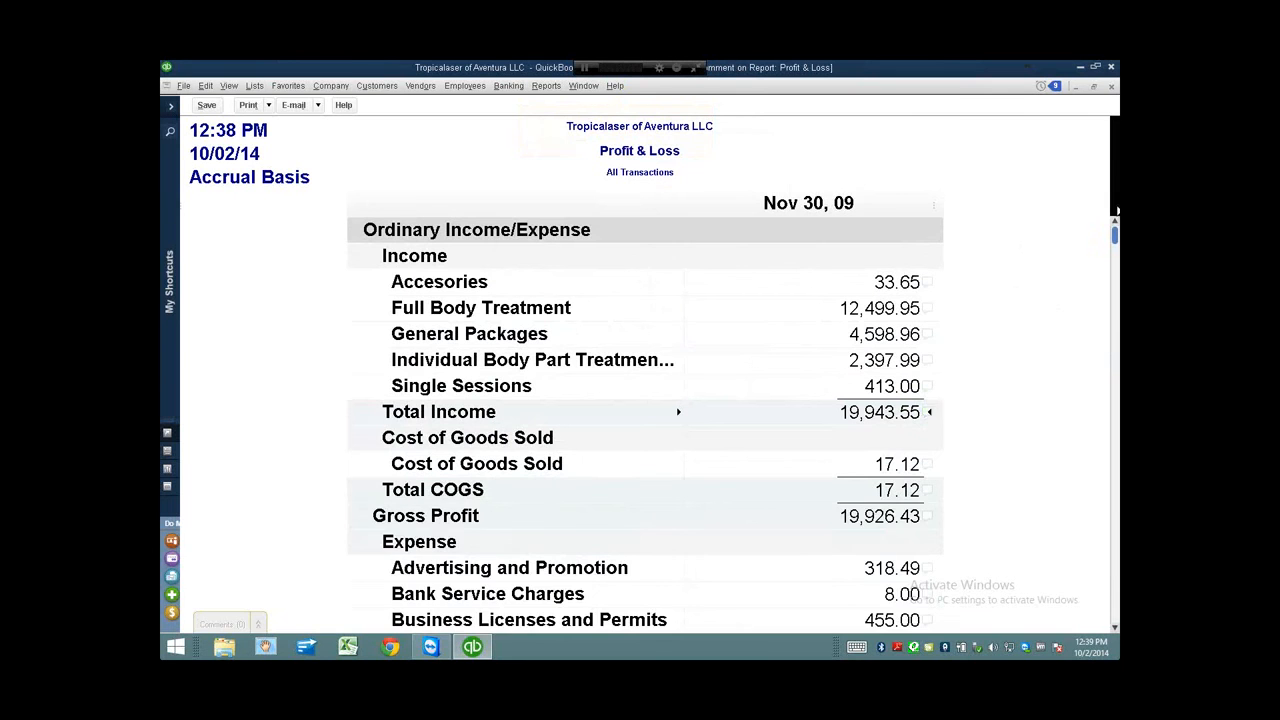
Add the comment "Does not include big sale for december." to Total Income and save it.
{"action": "left_click", "coordinate": [926, 412]}
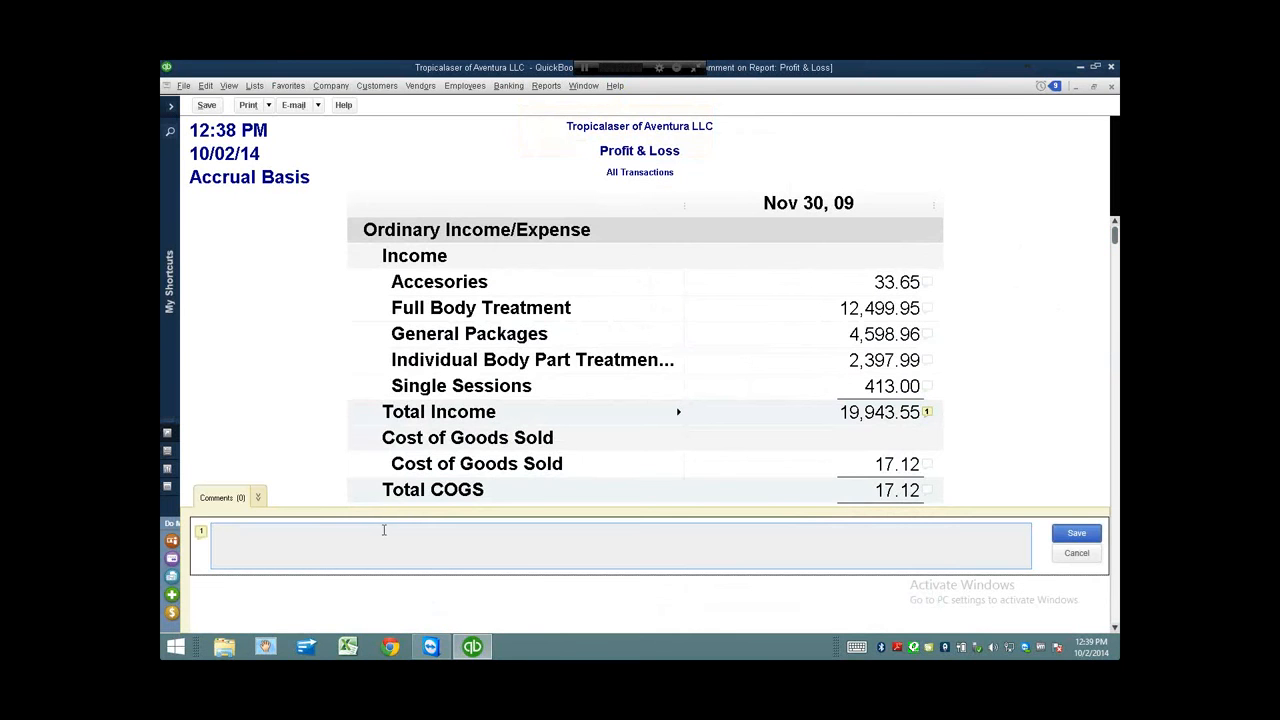
{"action": "type", "text": "Does not include big sale for"}
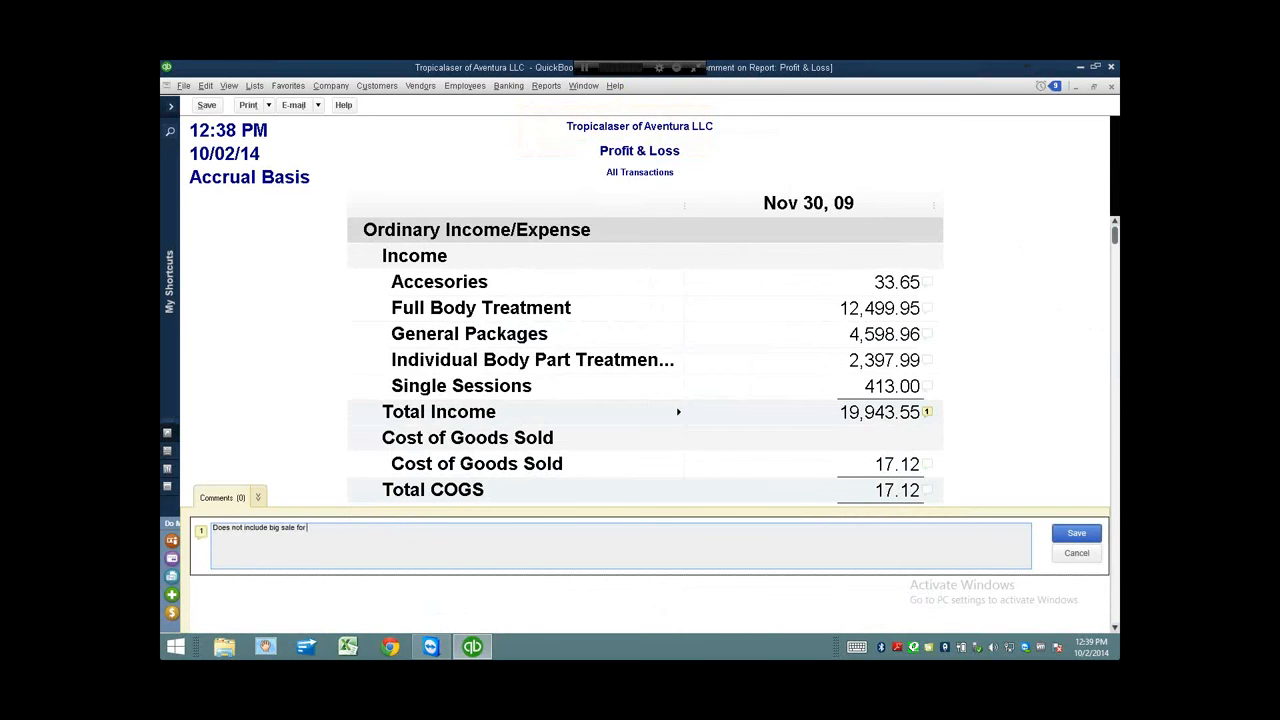
{"action": "type", "text": "december."}
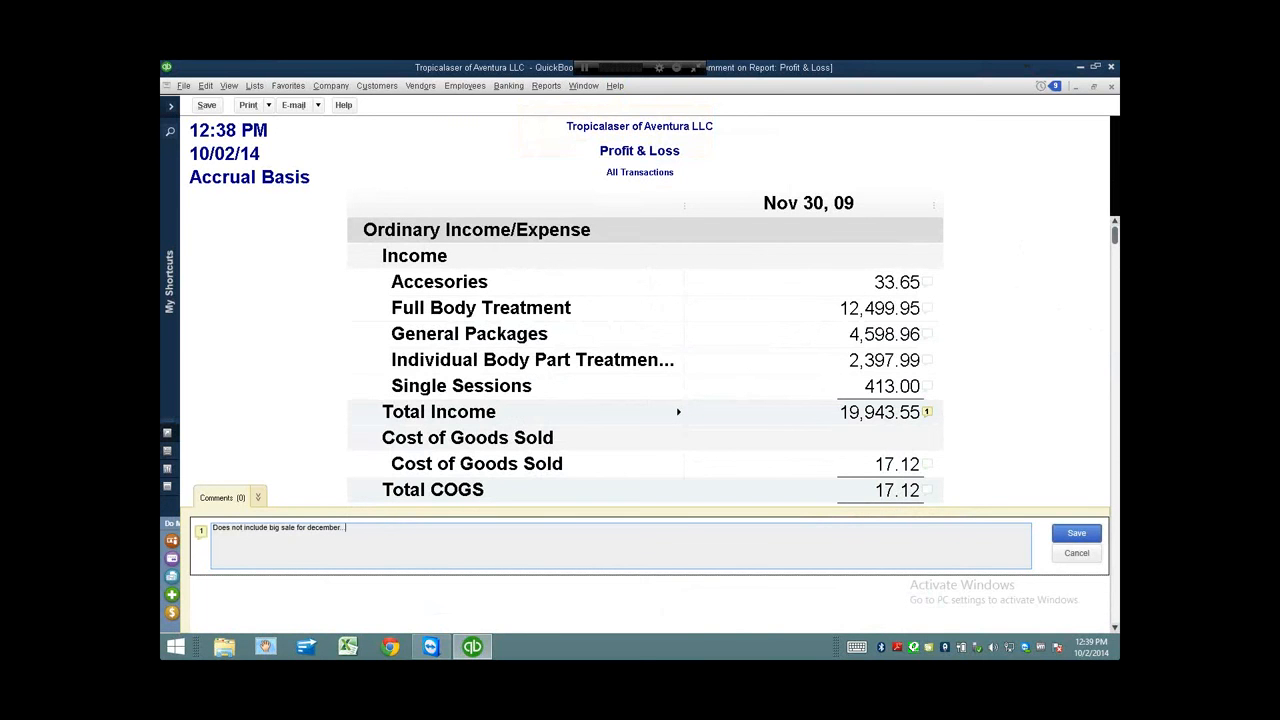
{"action": "left_click", "coordinate": [1076, 532]}
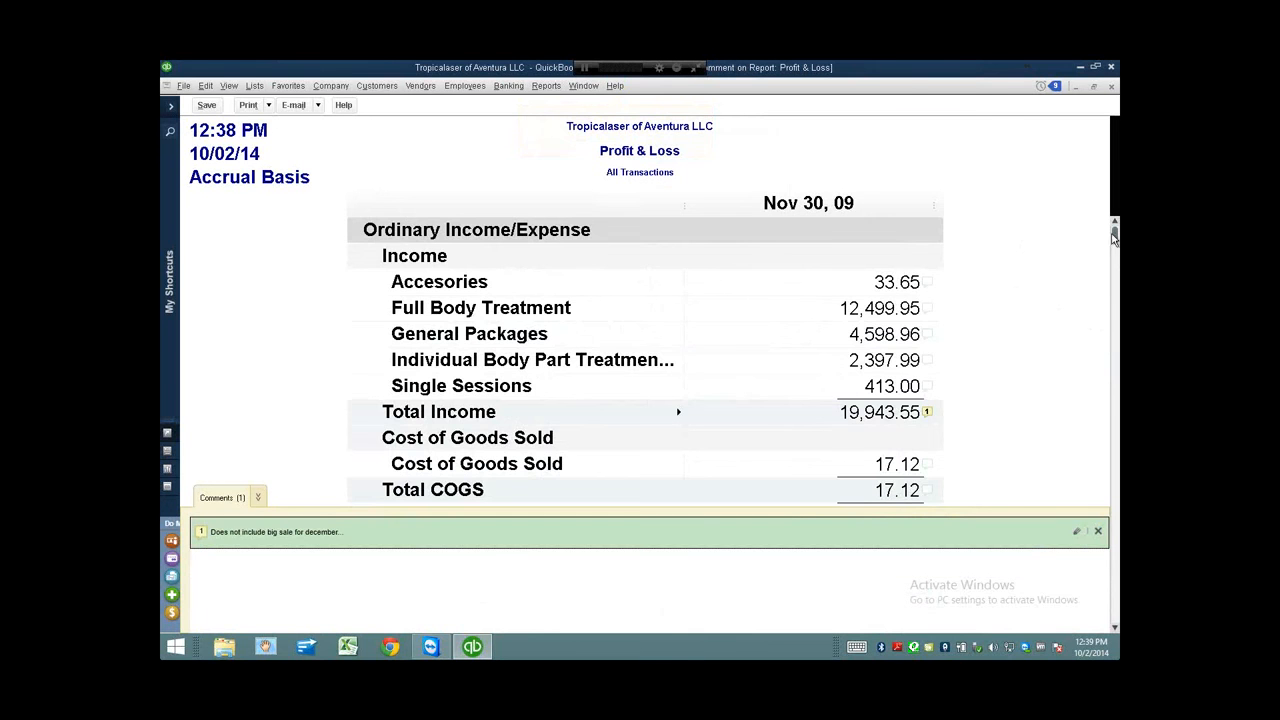
{"action": "scroll", "scroll_direction": "down", "scroll_amount": 3}
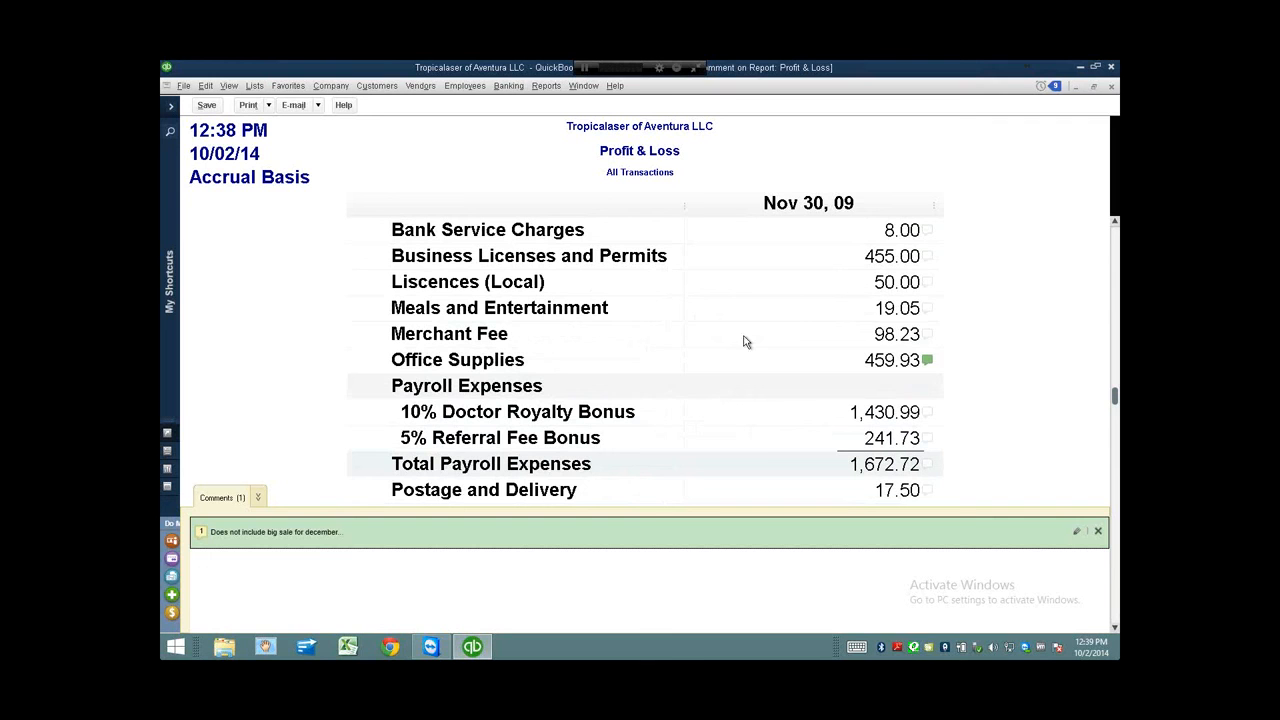
Add the comment "We need to negotiate our merchant fees" to the Merchant Fee amount and save it.
{"action": "left_click", "coordinate": [926, 332]}
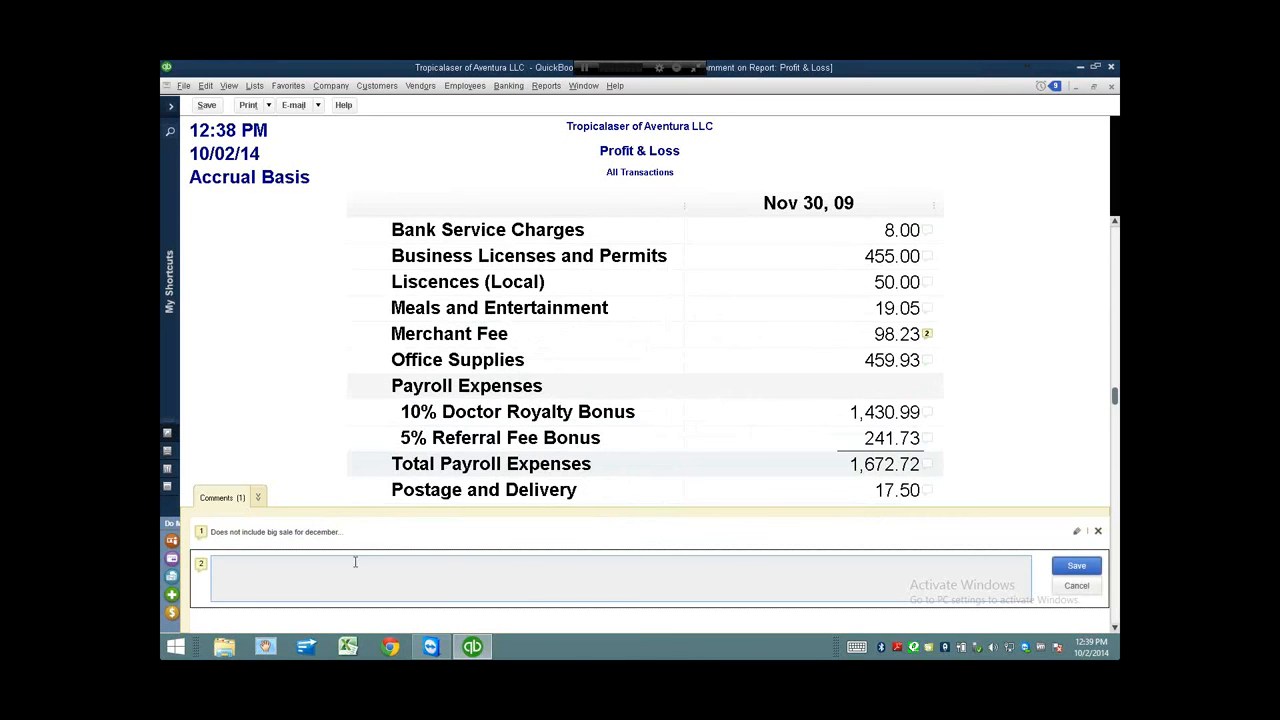
{"action": "type", "text": "We need to"}
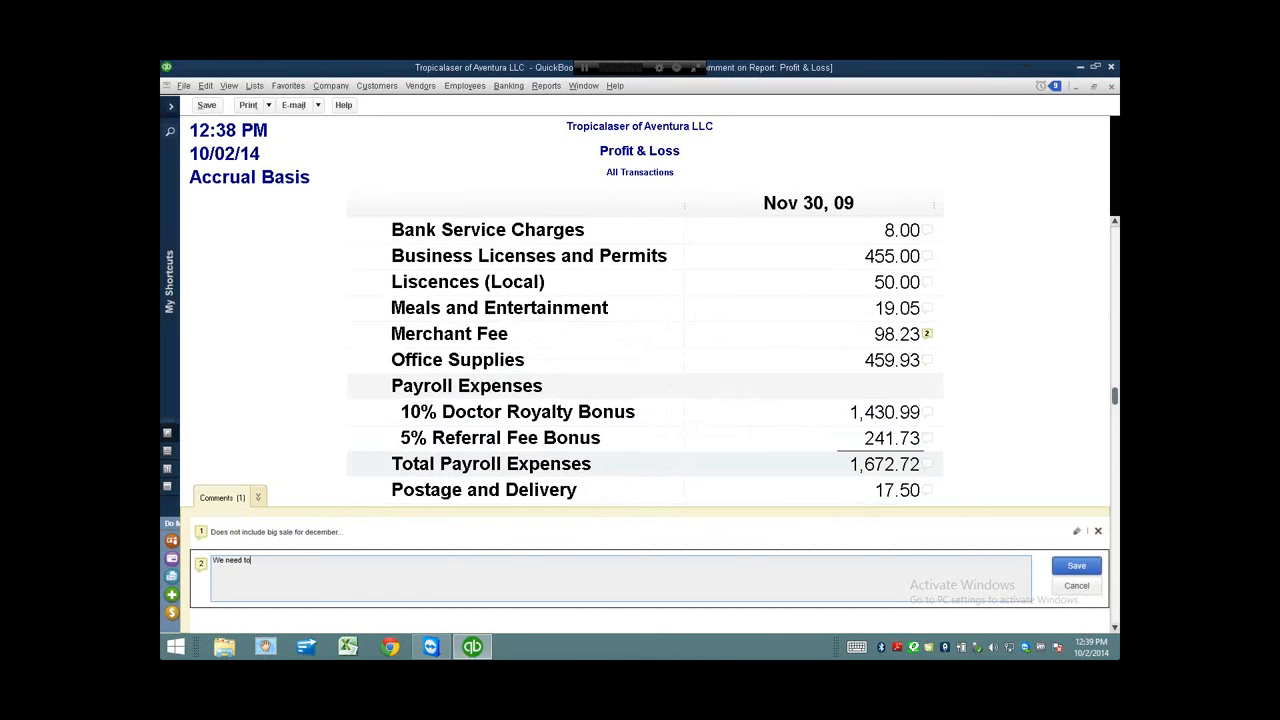
{"action": "type", "text": "negotiate our merchant"}
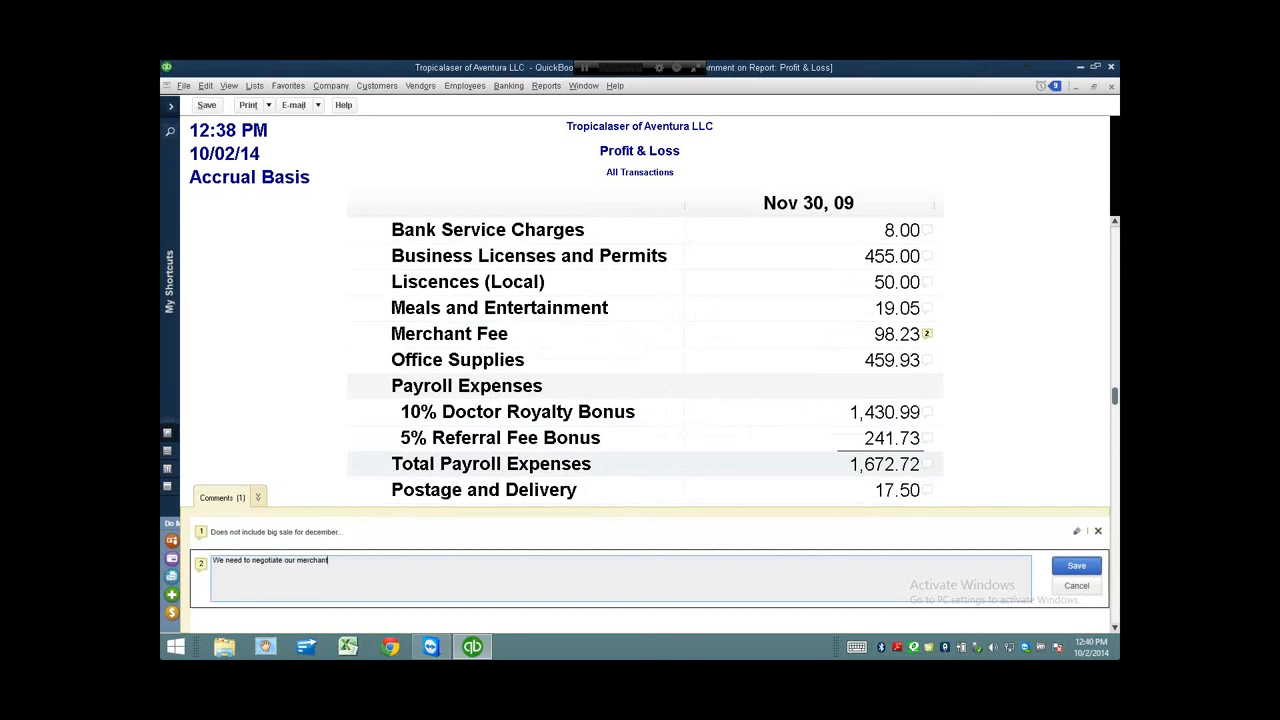
{"action": "type", "text": "fees"}
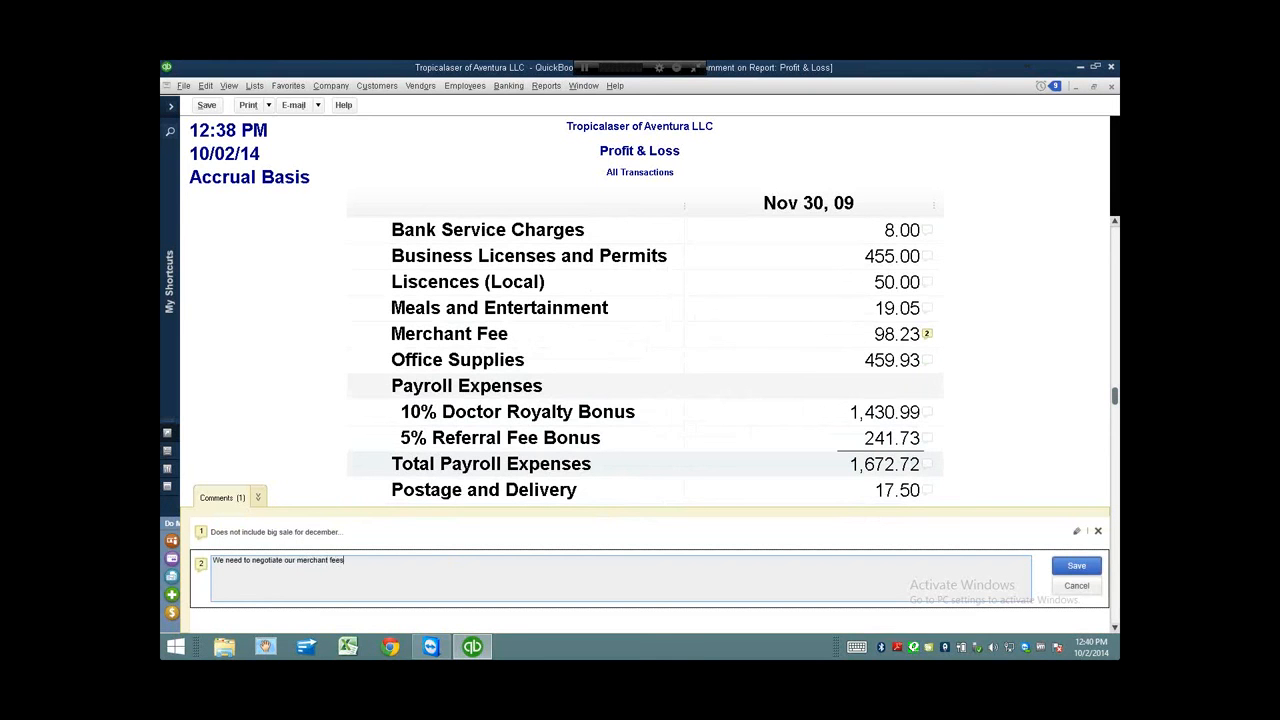
{"action": "left_click", "coordinate": [1076, 564]}
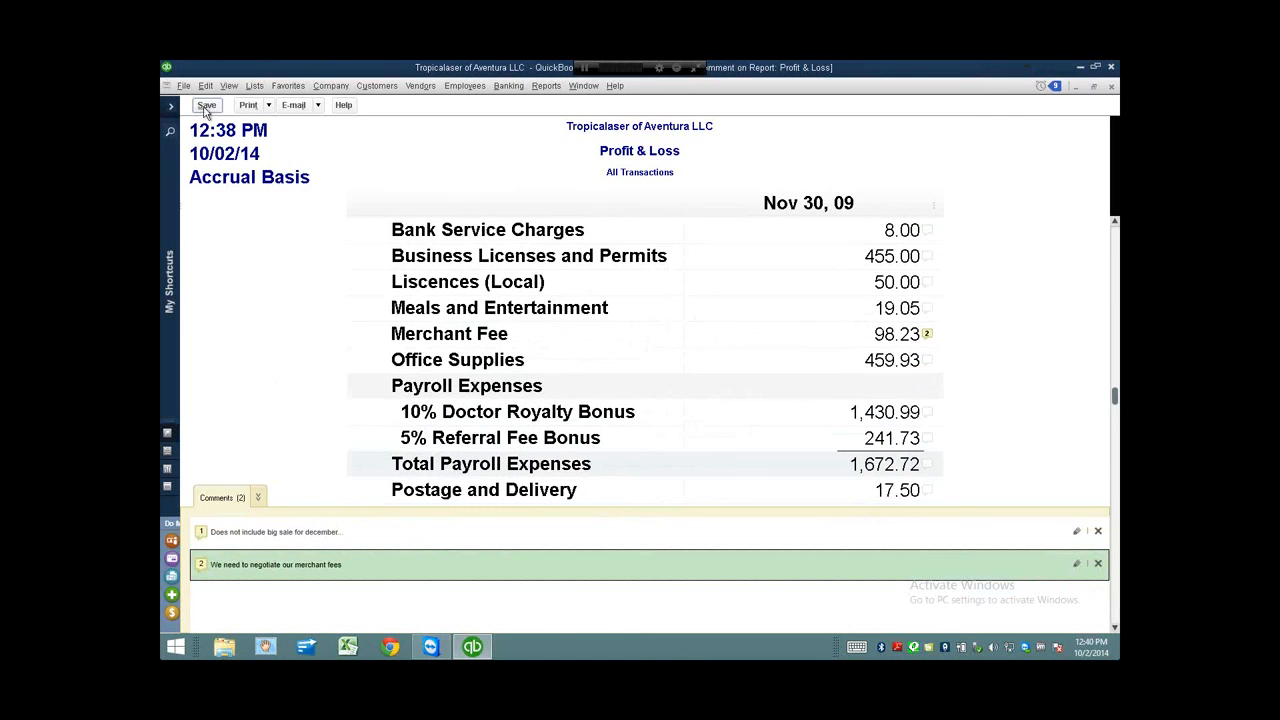
Save the commented report as 'Profit & Loss w/notes' and decline memorizing it.
{"action": "left_click", "coordinate": [208, 104]}
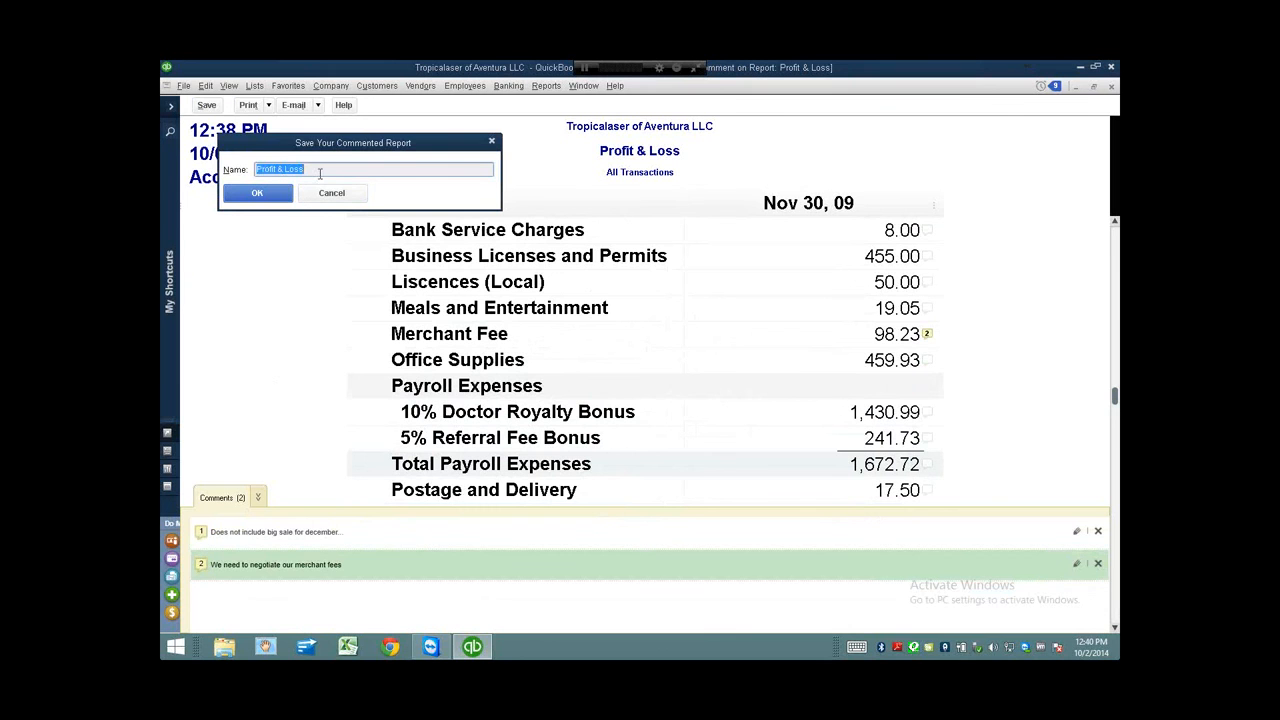
{"action": "type", "text": "w/"}
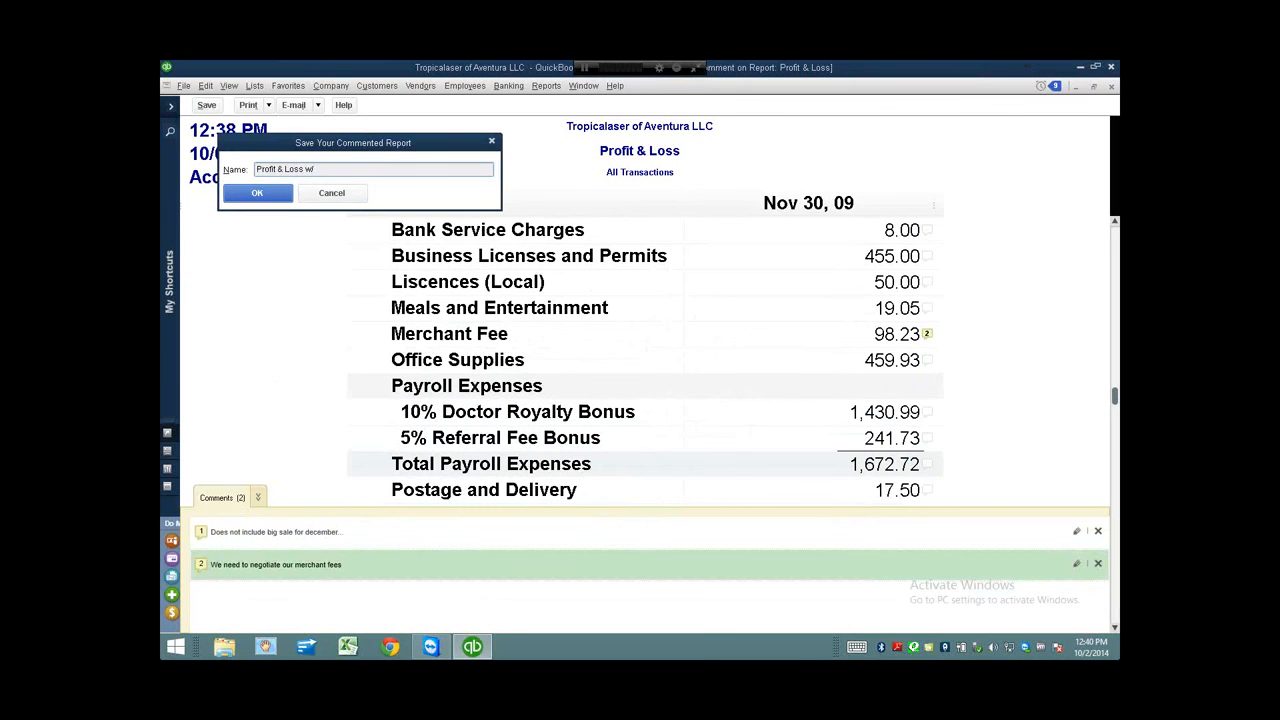
{"action": "type", "text": "notes"}
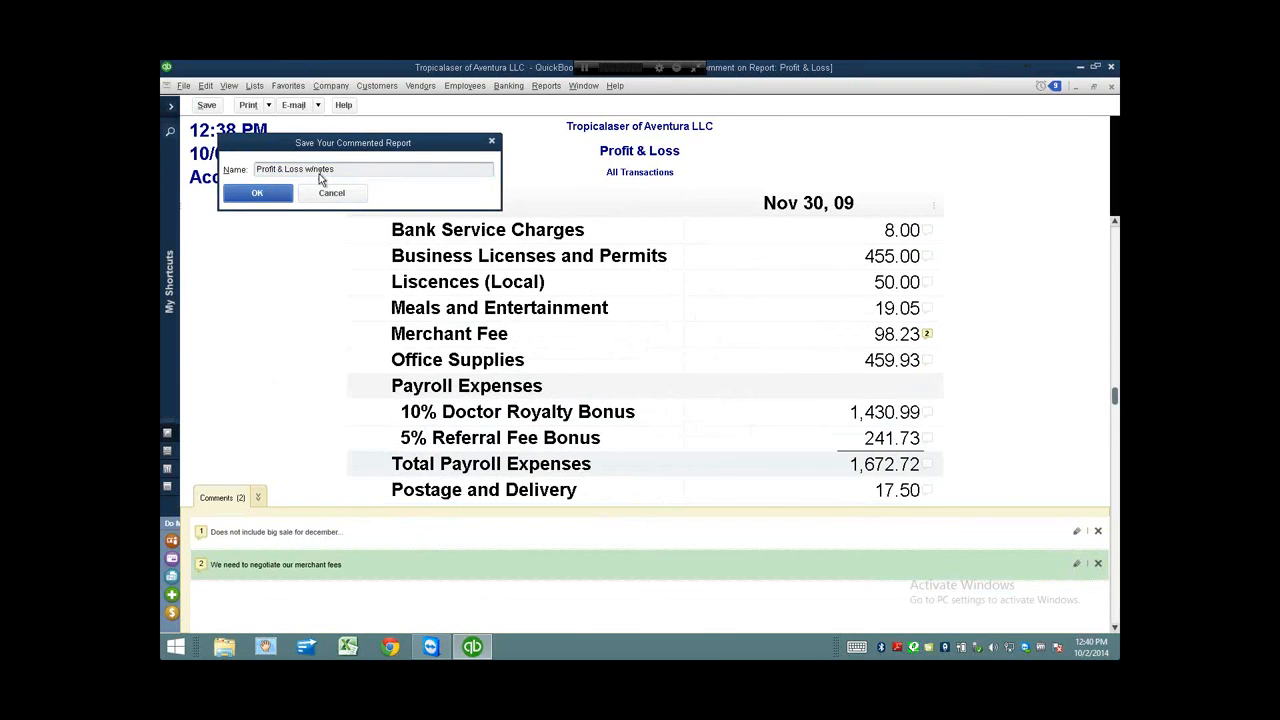
{"action": "left_click", "coordinate": [256, 192]}
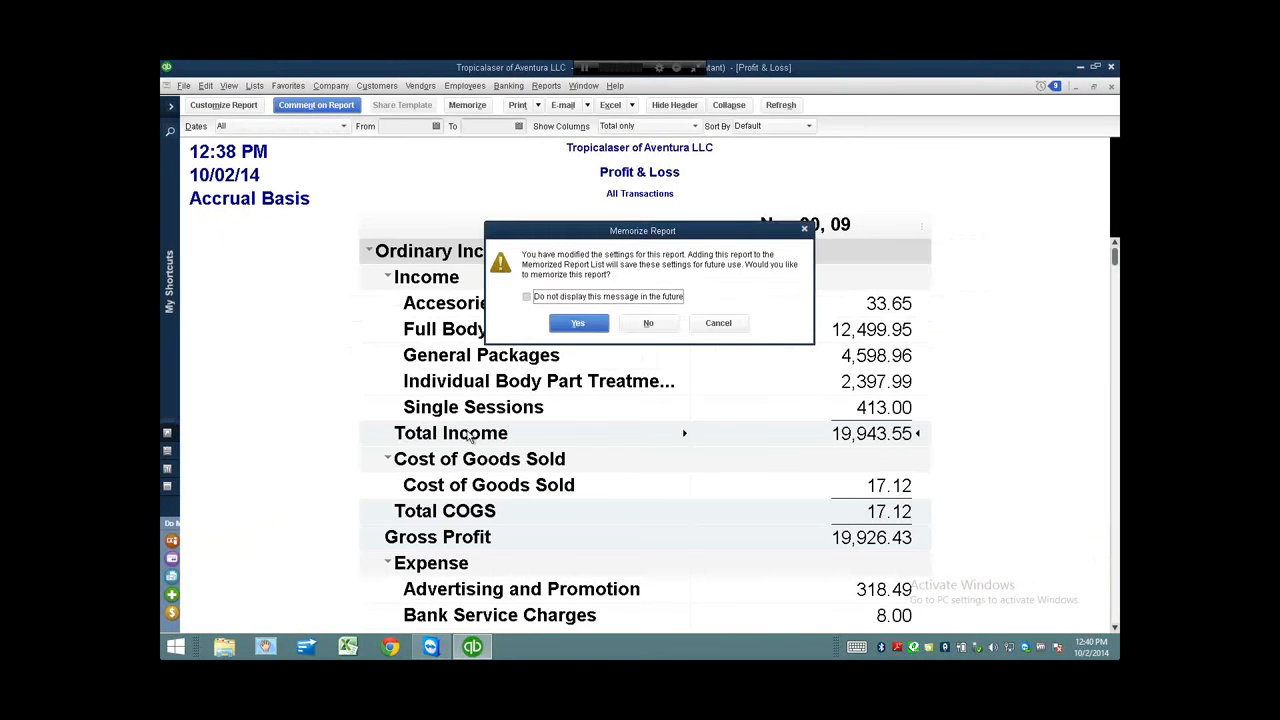
{"action": "left_click", "coordinate": [542, 84]}
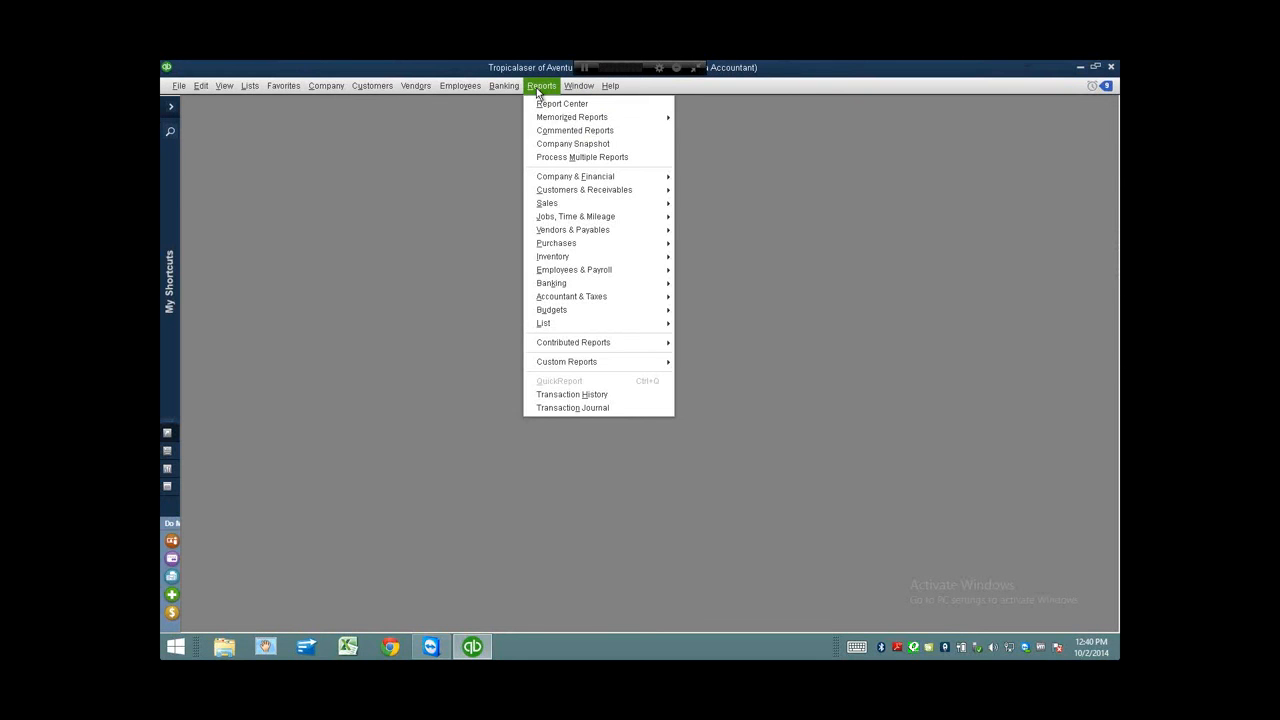
Reopen 'Profit & Loss w/notes' from Commented Reports, maximized, and show its print preview.
{"action": "left_click", "coordinate": [574, 130]}
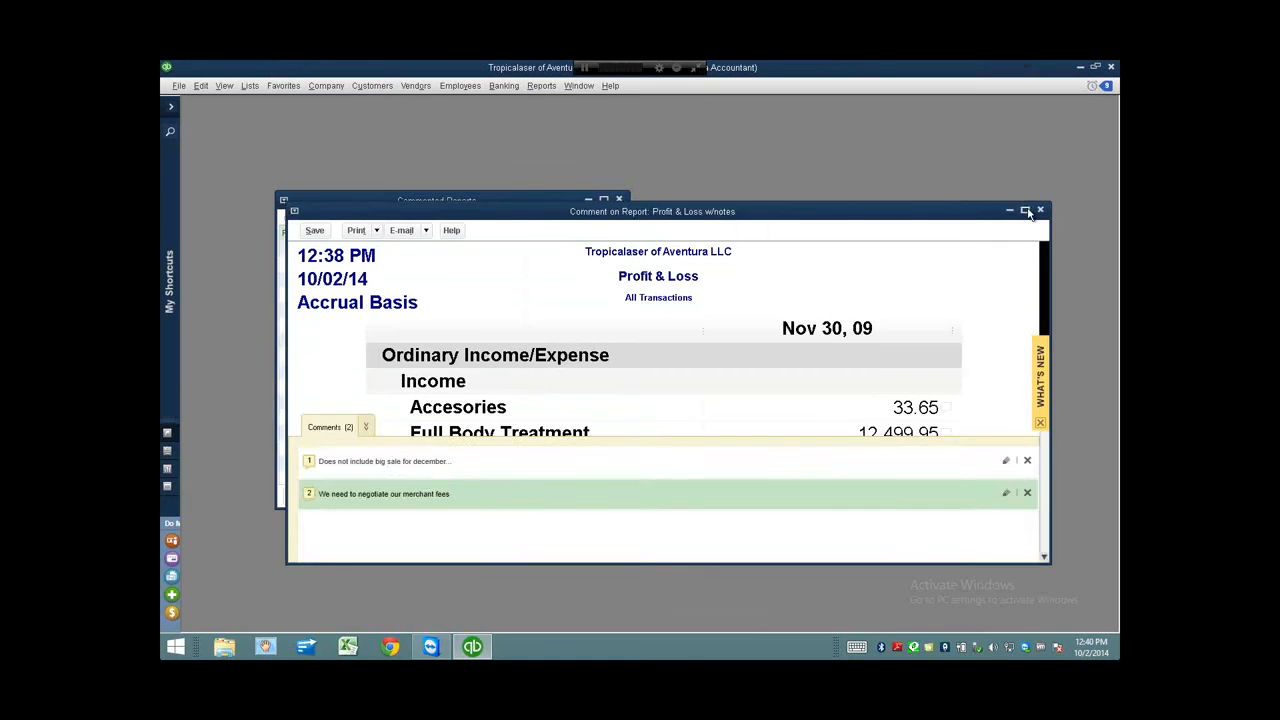
{"action": "left_click", "coordinate": [1024, 210]}
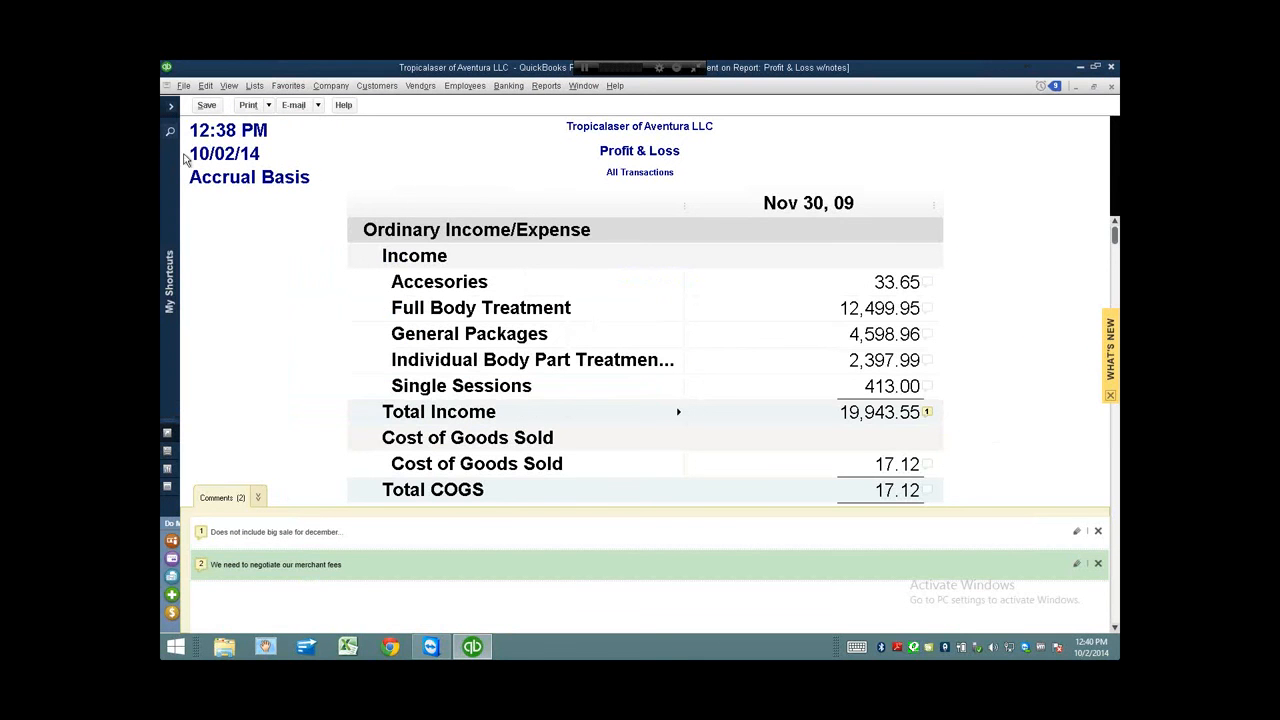
{"action": "mouse_move", "coordinate": [222, 148]}
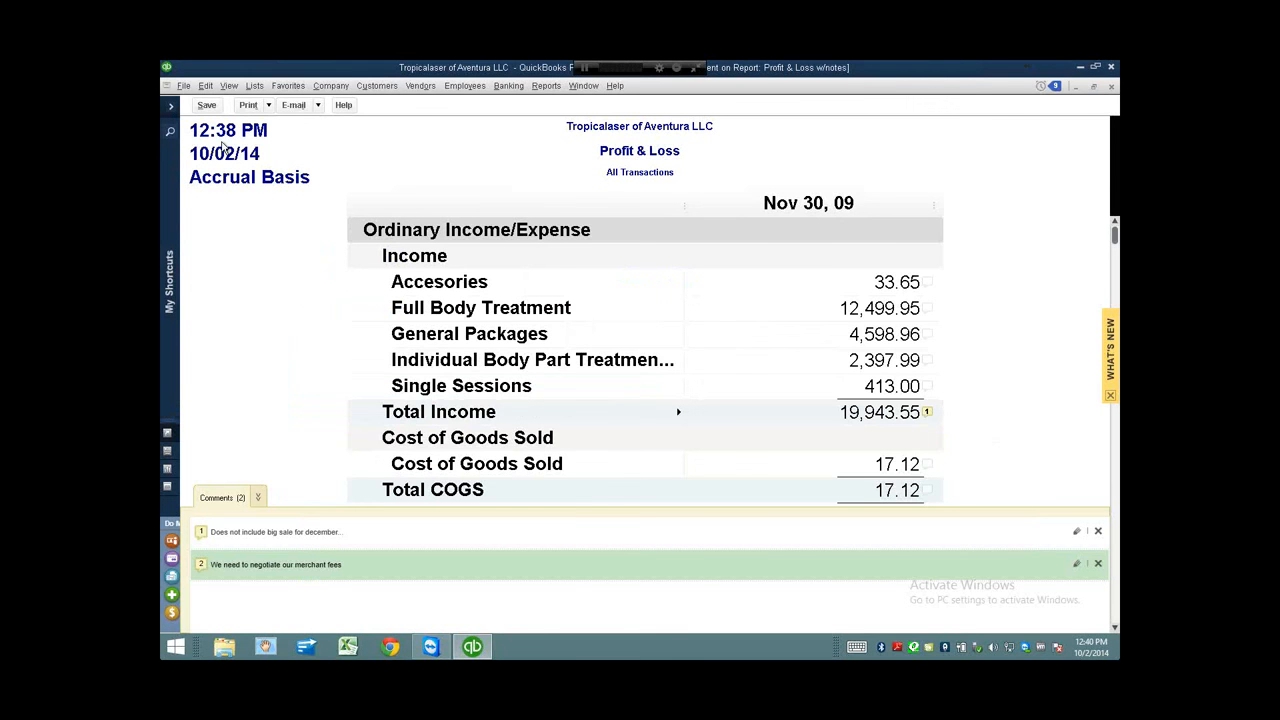
{"action": "mouse_move", "coordinate": [208, 176]}
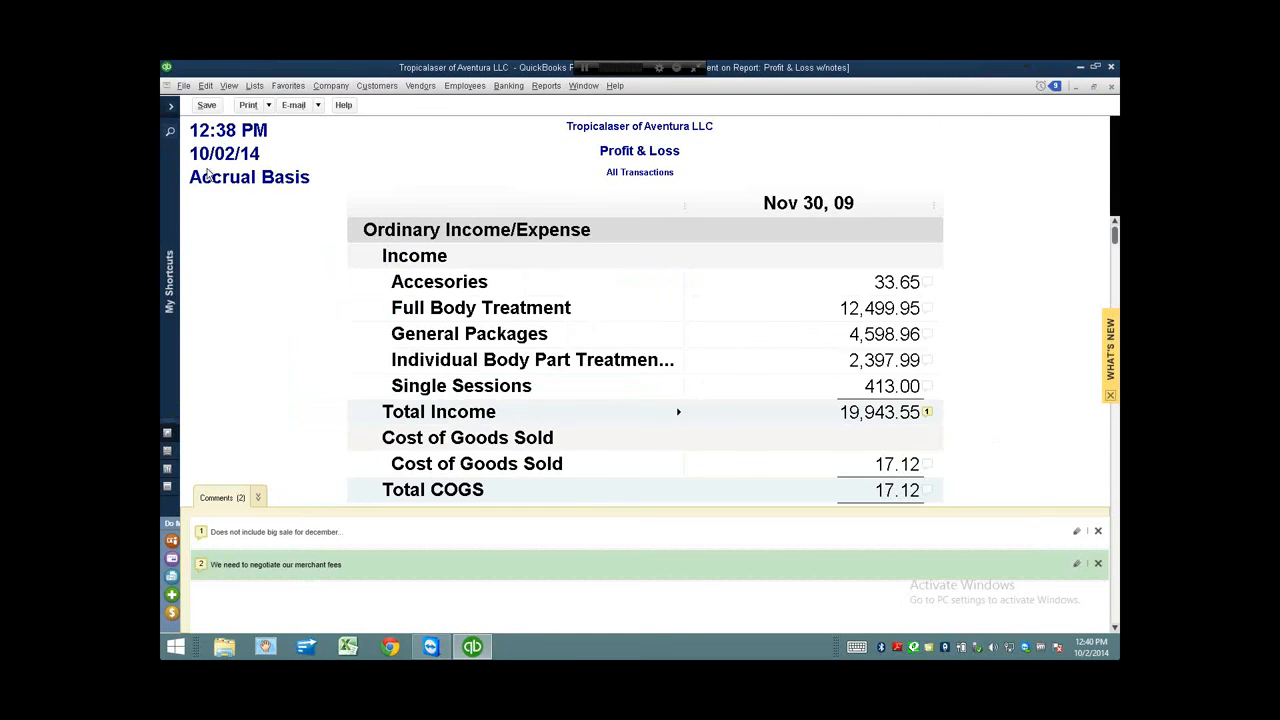
{"action": "mouse_move", "coordinate": [1016, 280]}
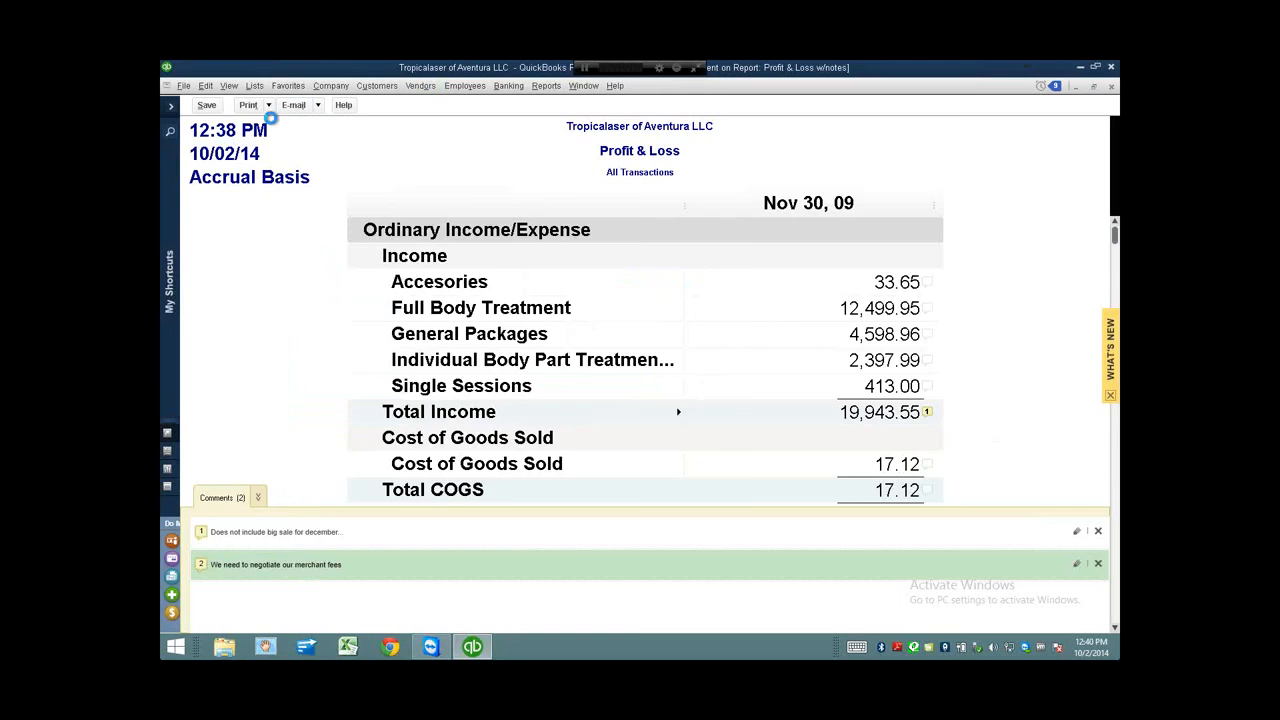
{"action": "left_click", "coordinate": [248, 104]}
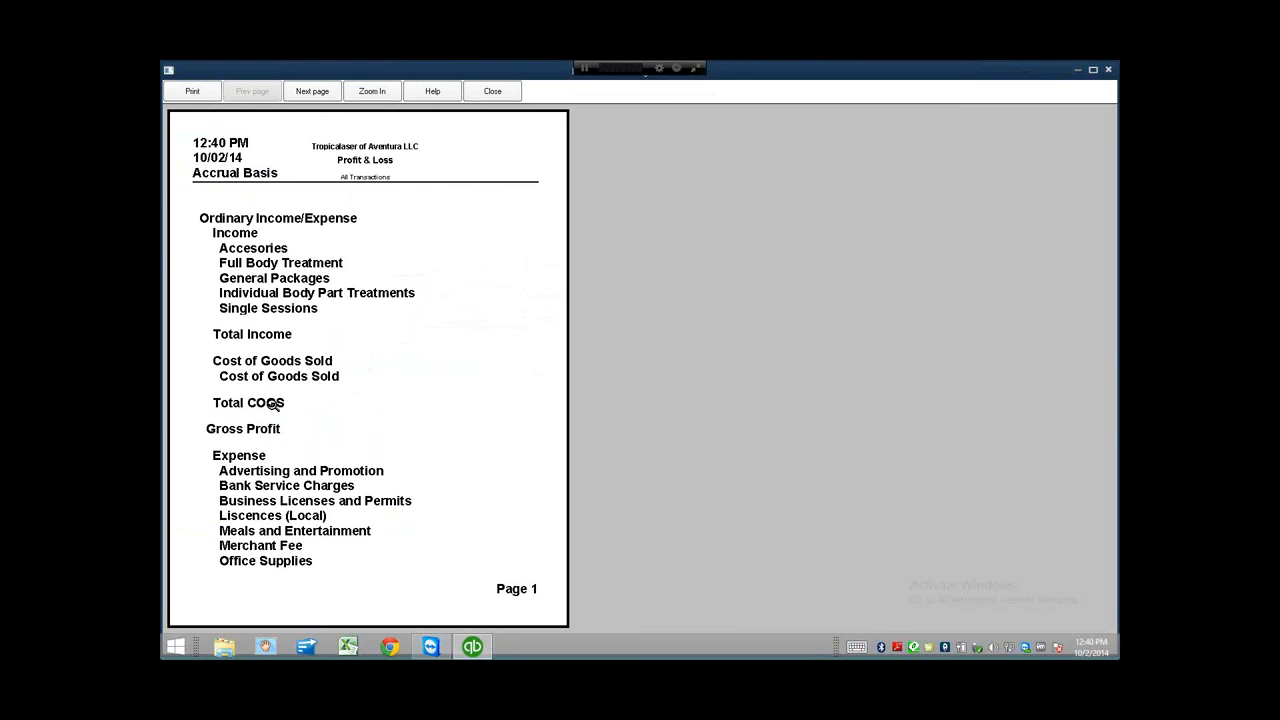
Page forward to the notes page listing both comments, back to page 4, and zoom in on its amounts.
{"action": "left_click", "coordinate": [312, 92]}
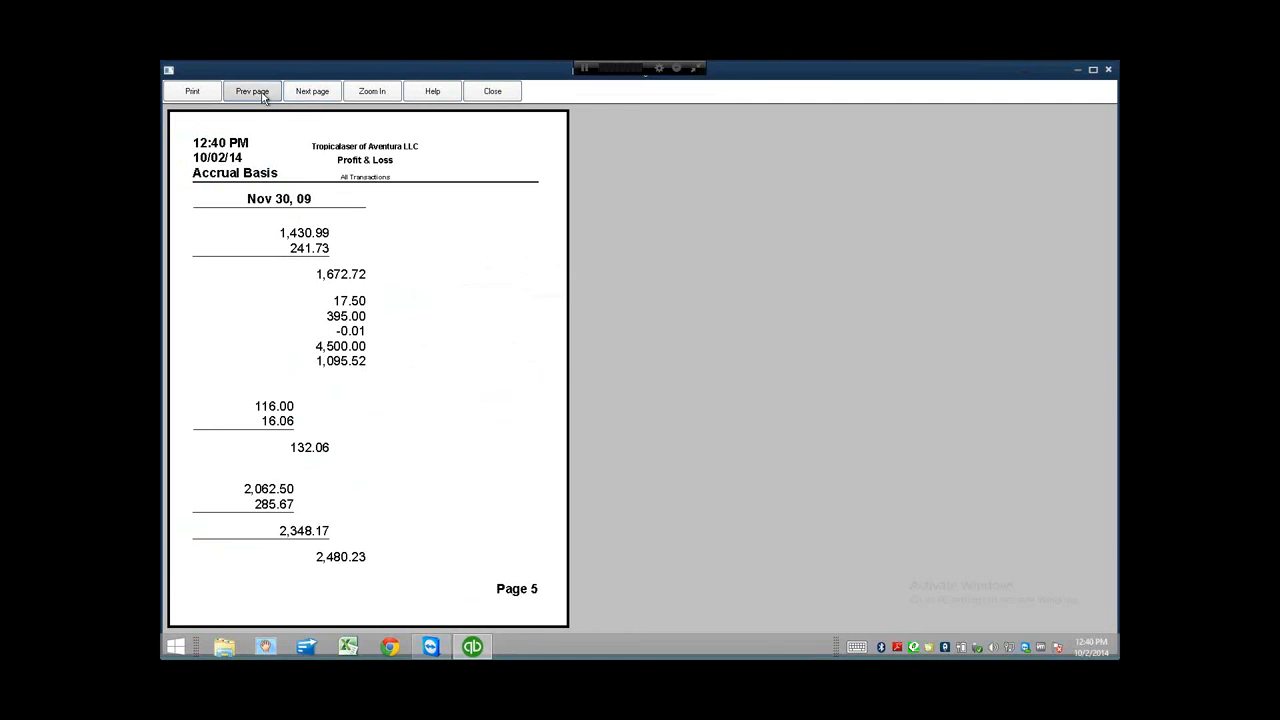
{"action": "left_click", "coordinate": [312, 92]}
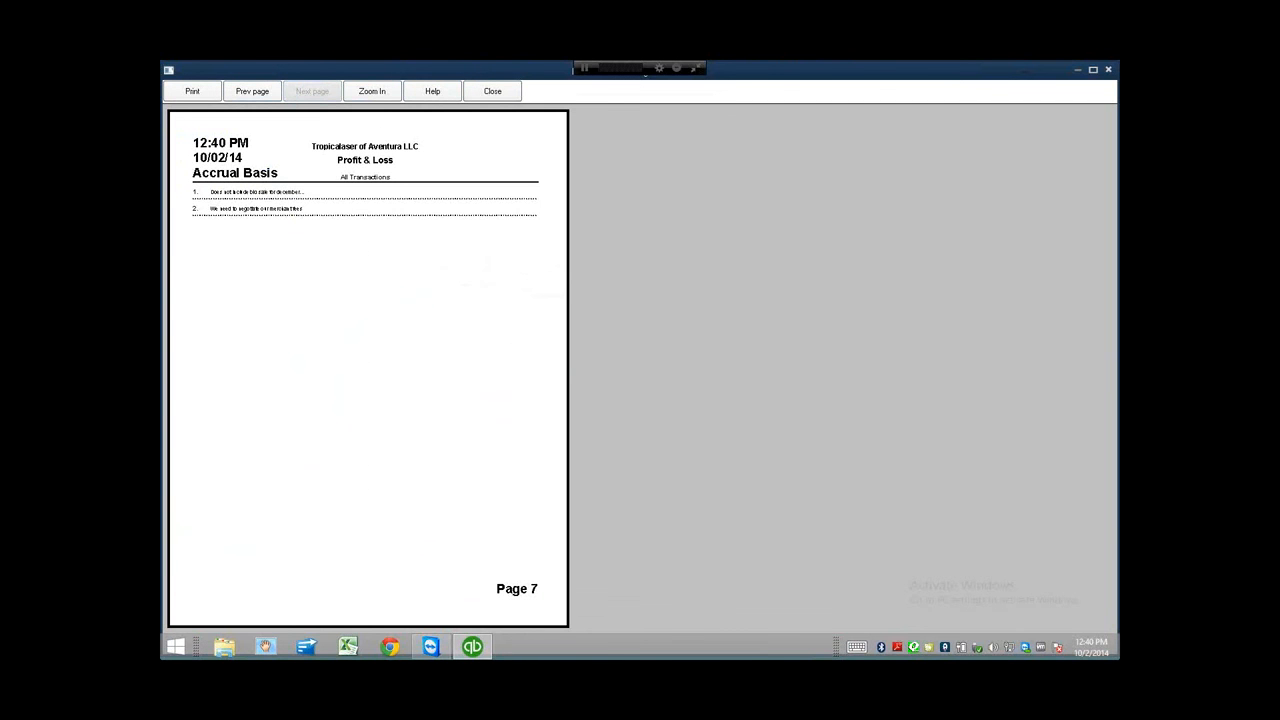
{"action": "left_click", "coordinate": [372, 92]}
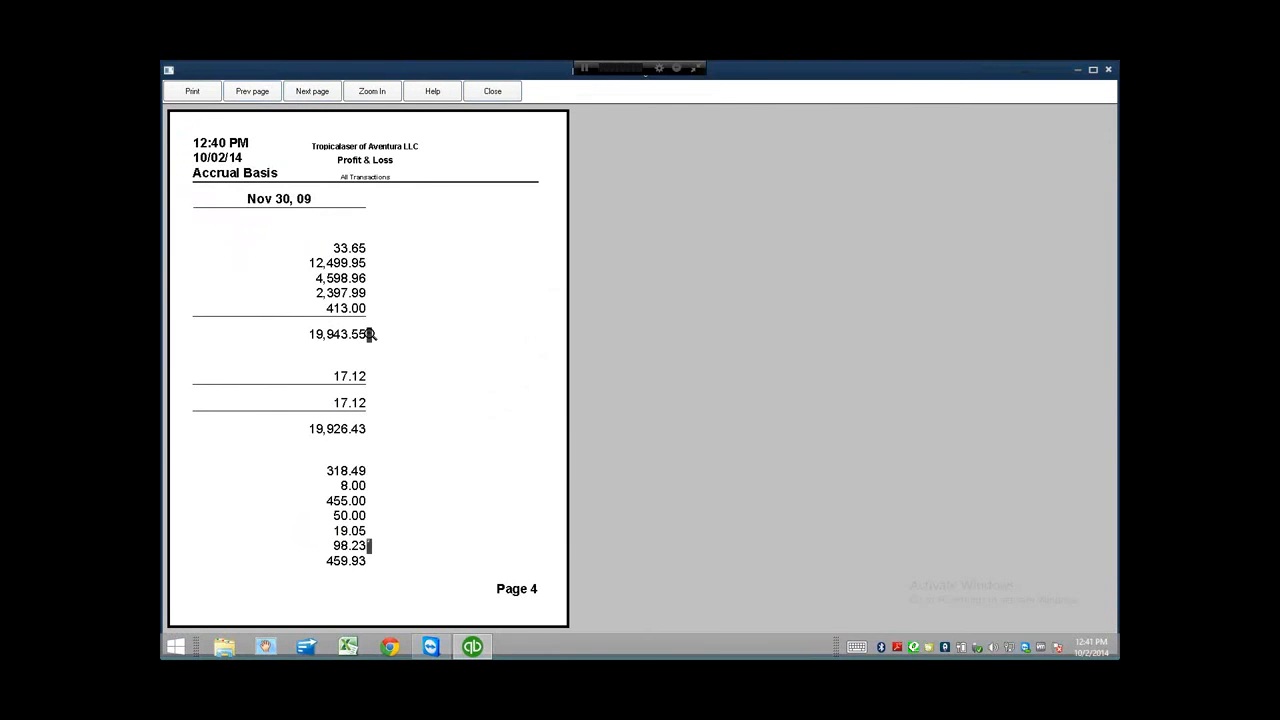
{"action": "left_click", "coordinate": [372, 92]}
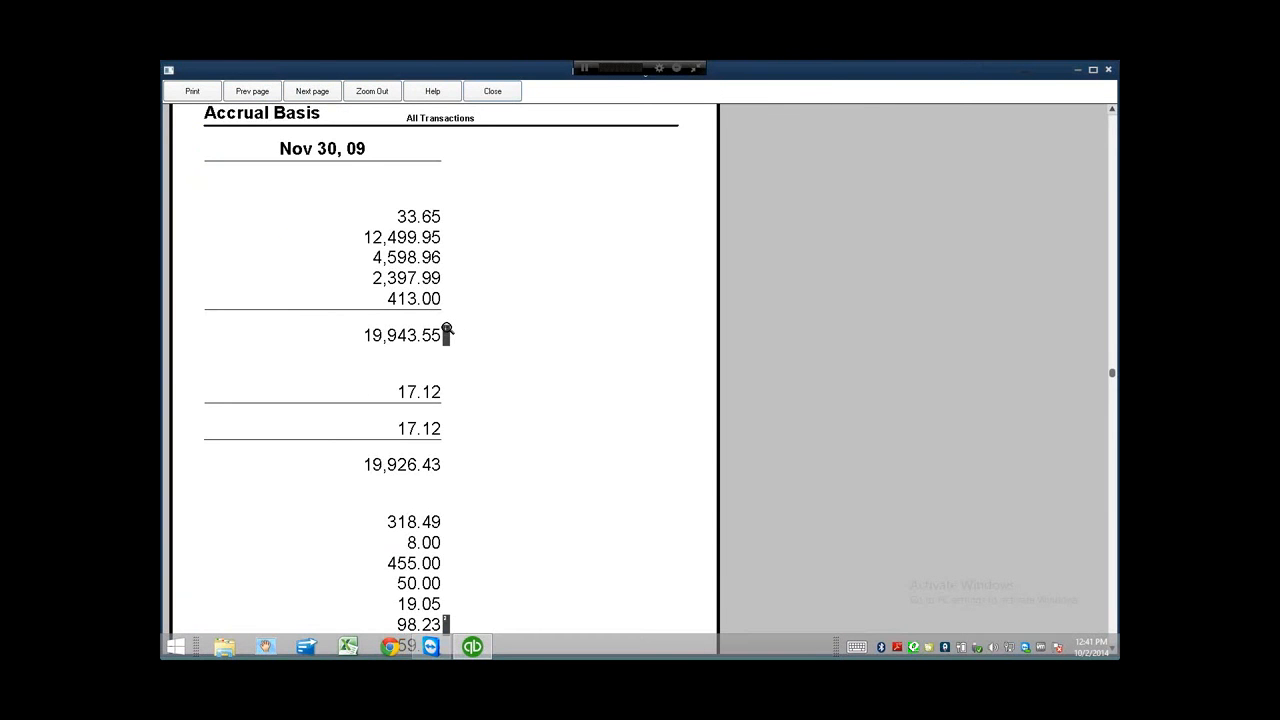
{"action": "mouse_move", "coordinate": [448, 620]}
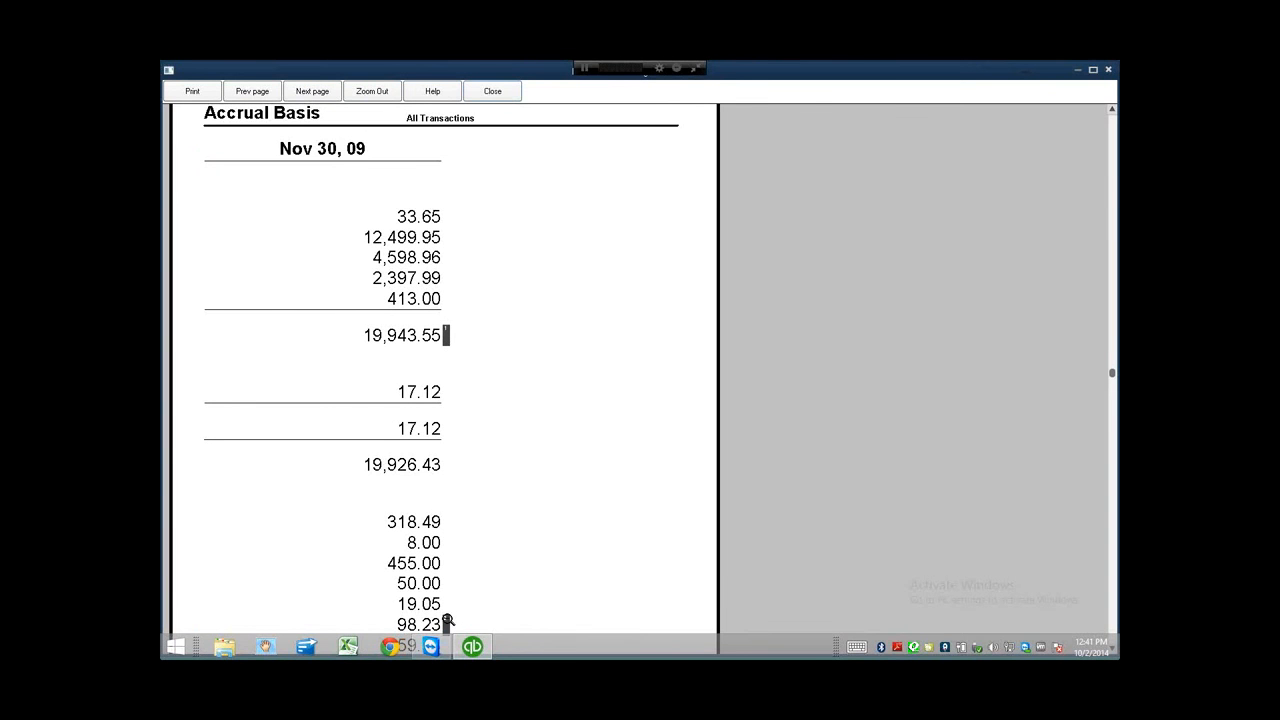